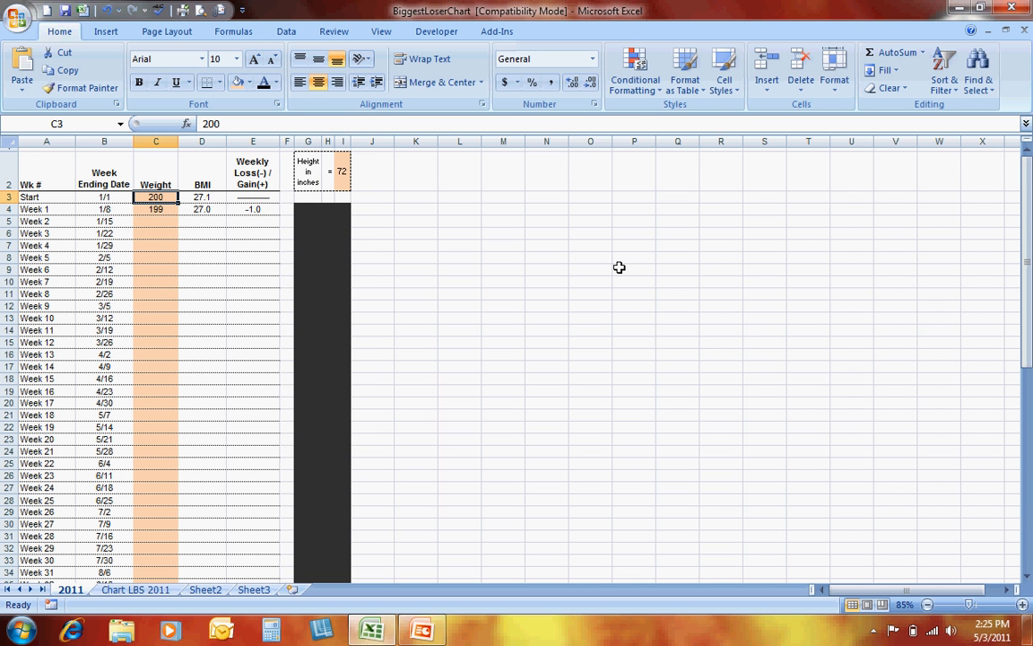
mouse_move(614, 265)
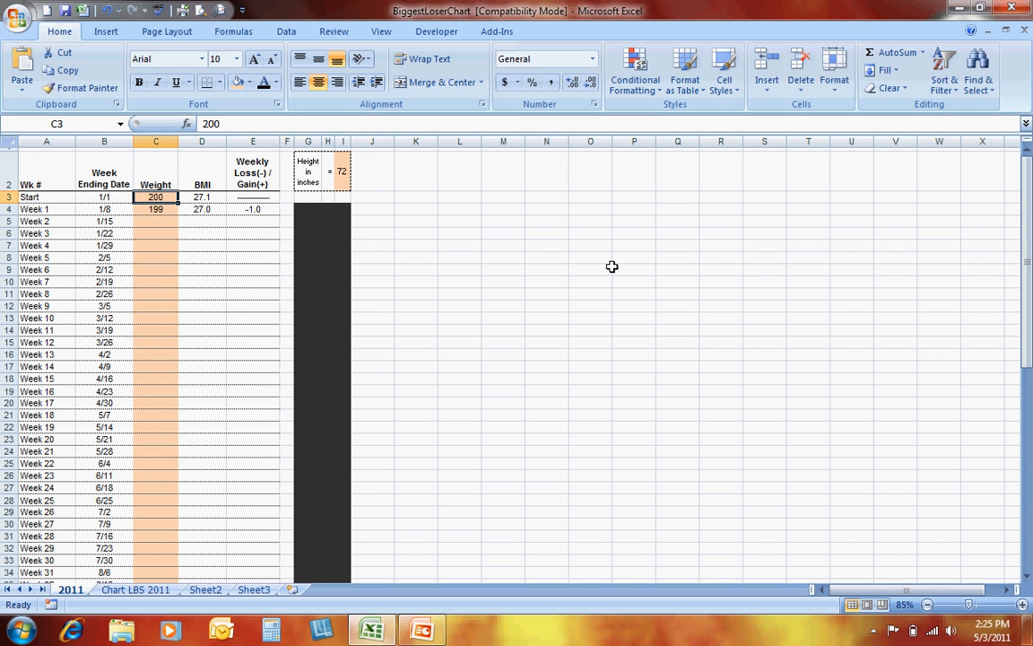
mouse_move(434, 221)
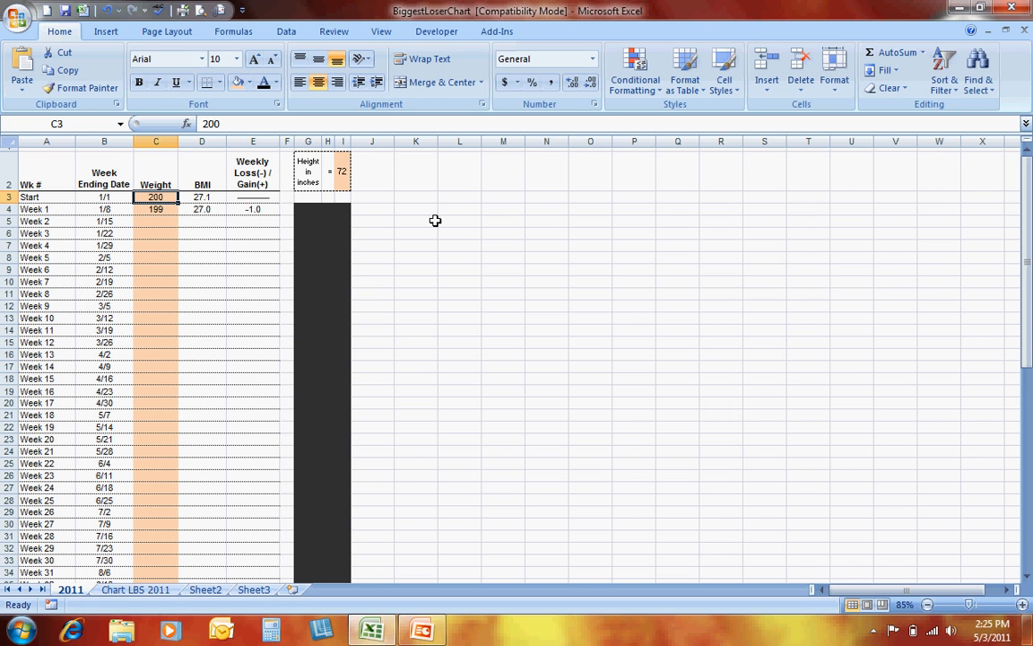
mouse_move(418, 219)
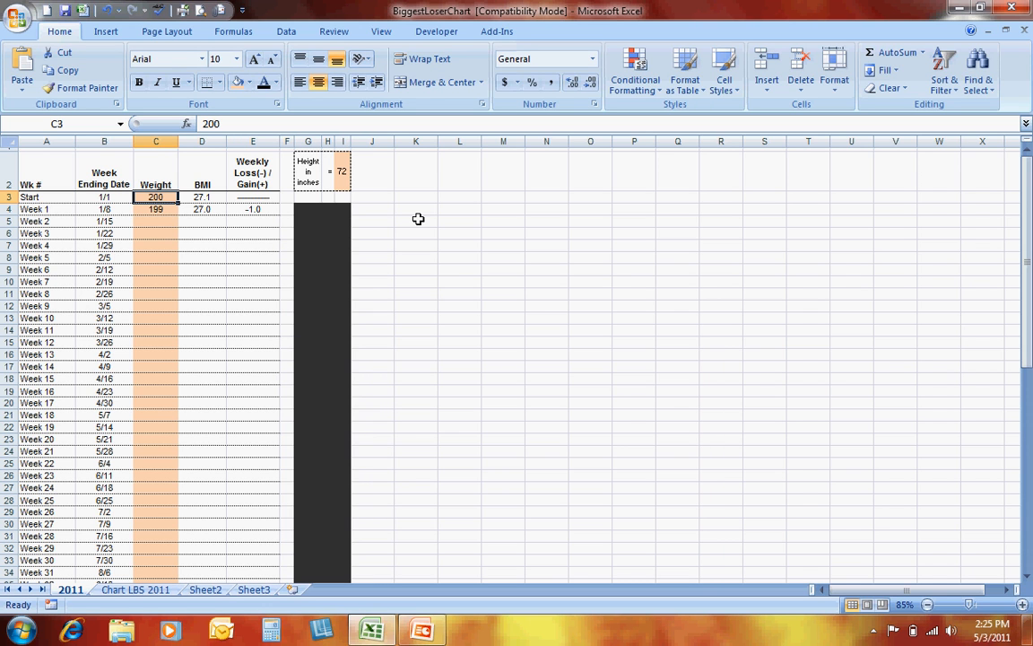
mouse_move(344, 170)
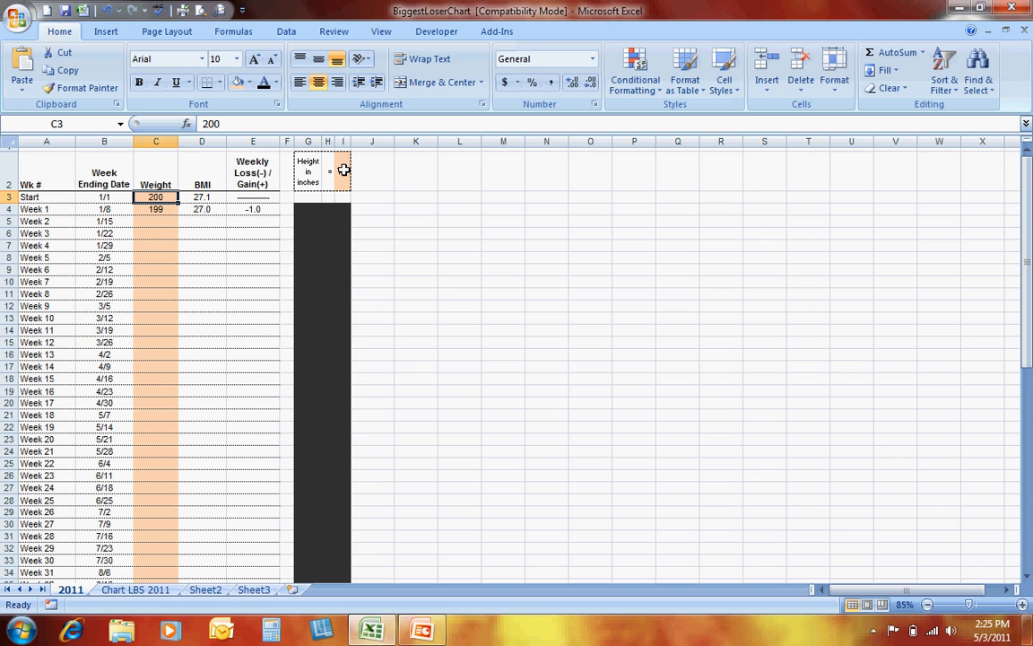
Select the shaded weight cells in column C and scroll to the Week 52 totals row
click(342, 172)
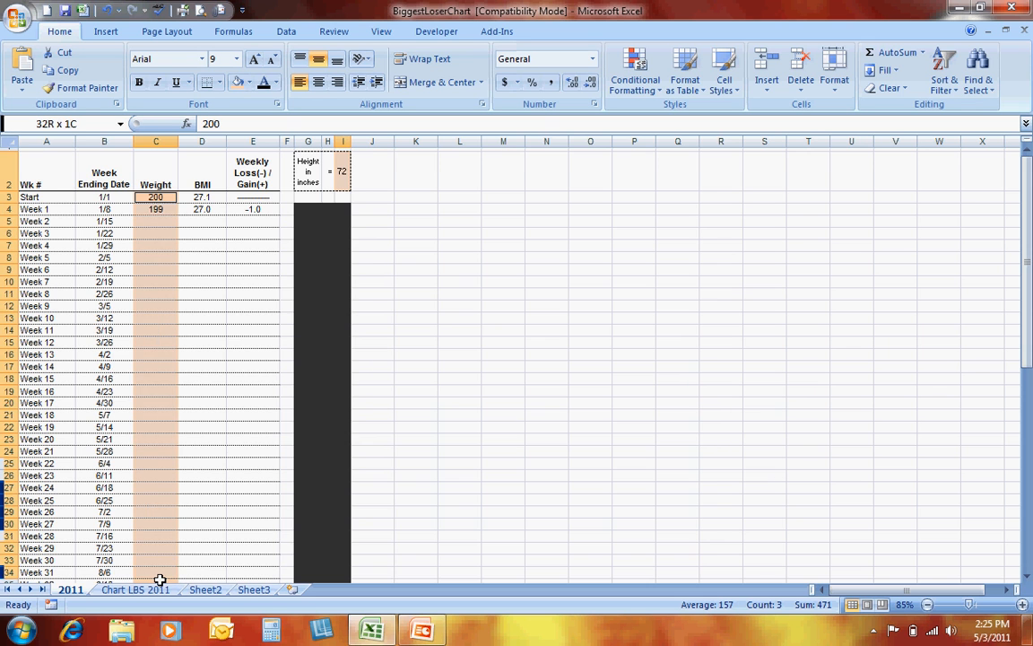
scroll(down, 3)
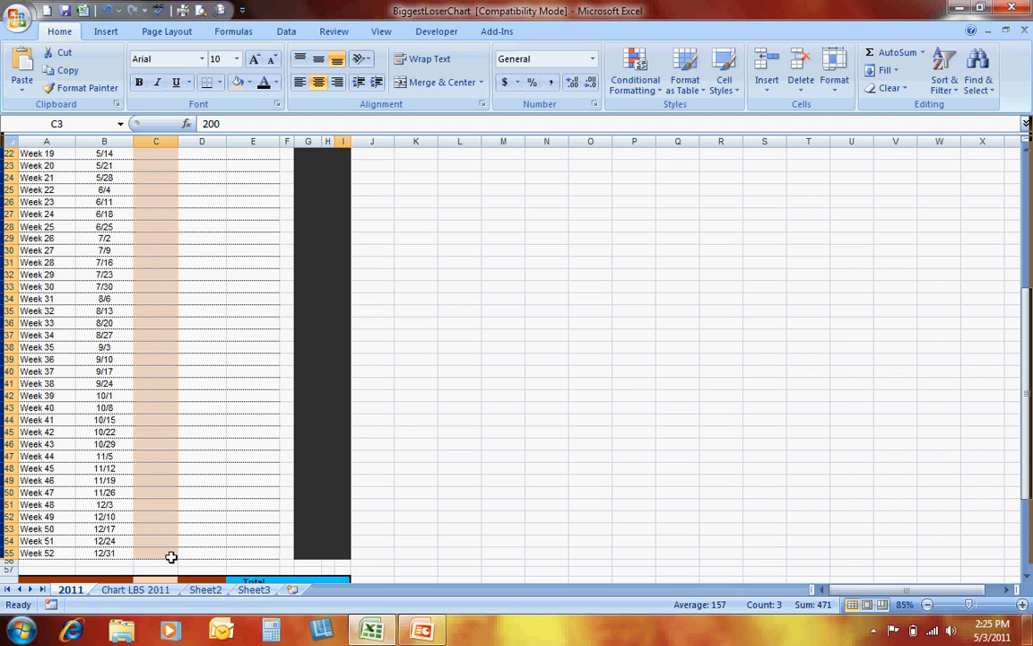
scroll(down, 3)
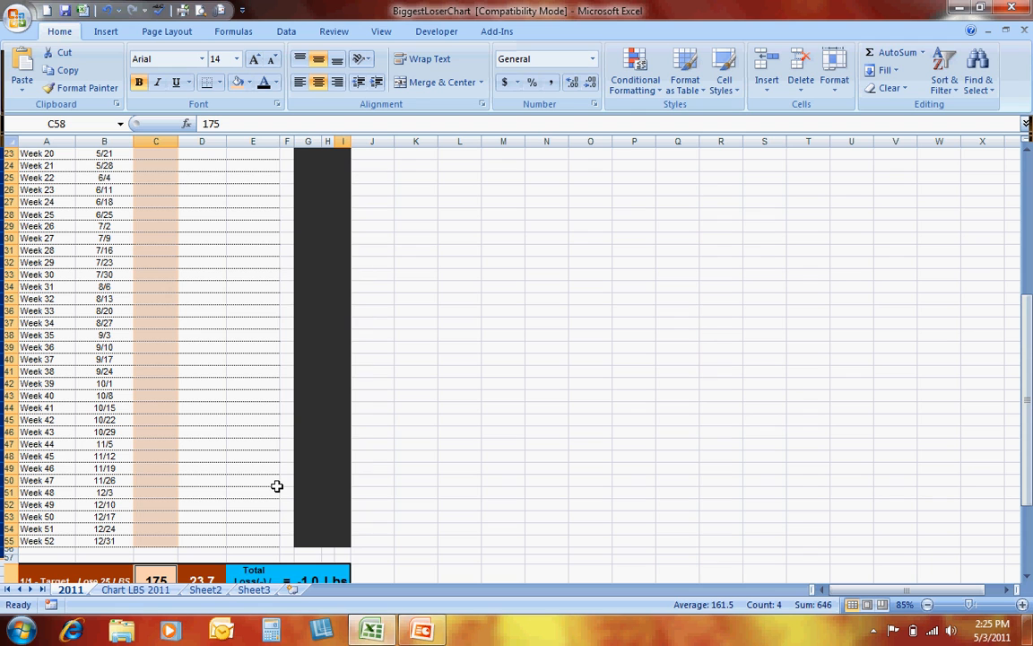
mouse_move(269, 484)
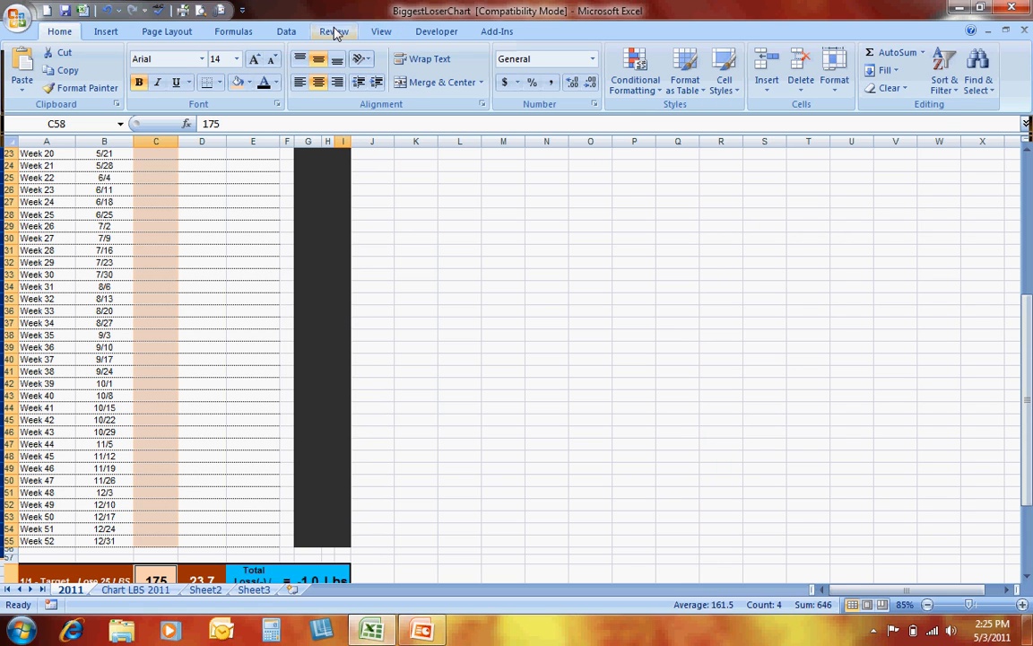
Show the Review ribbon with the sheet-protection commands
click(334, 30)
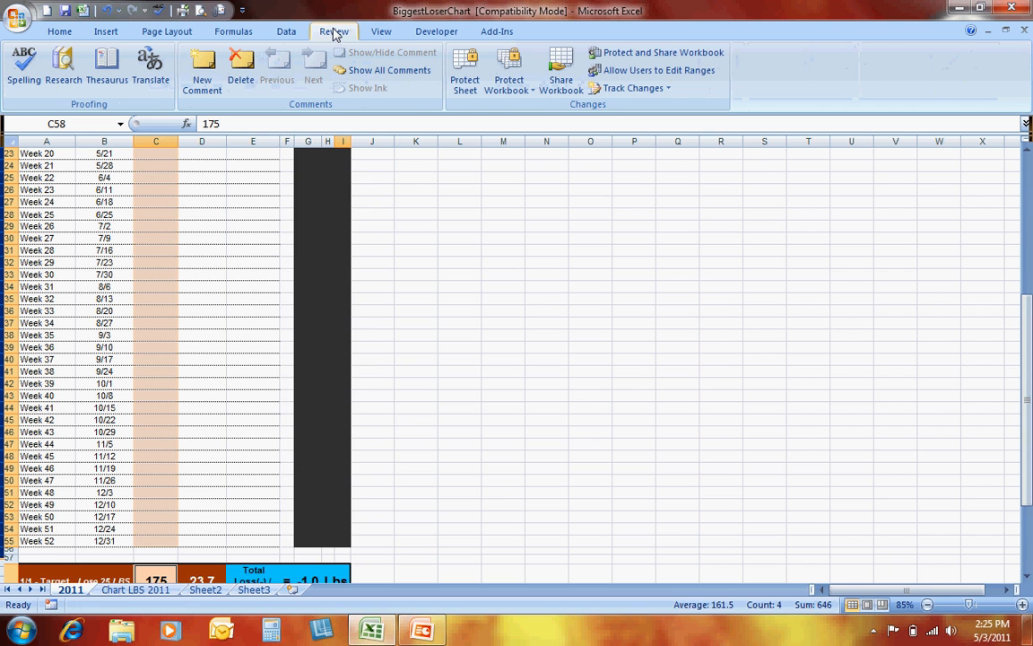
mouse_move(510, 72)
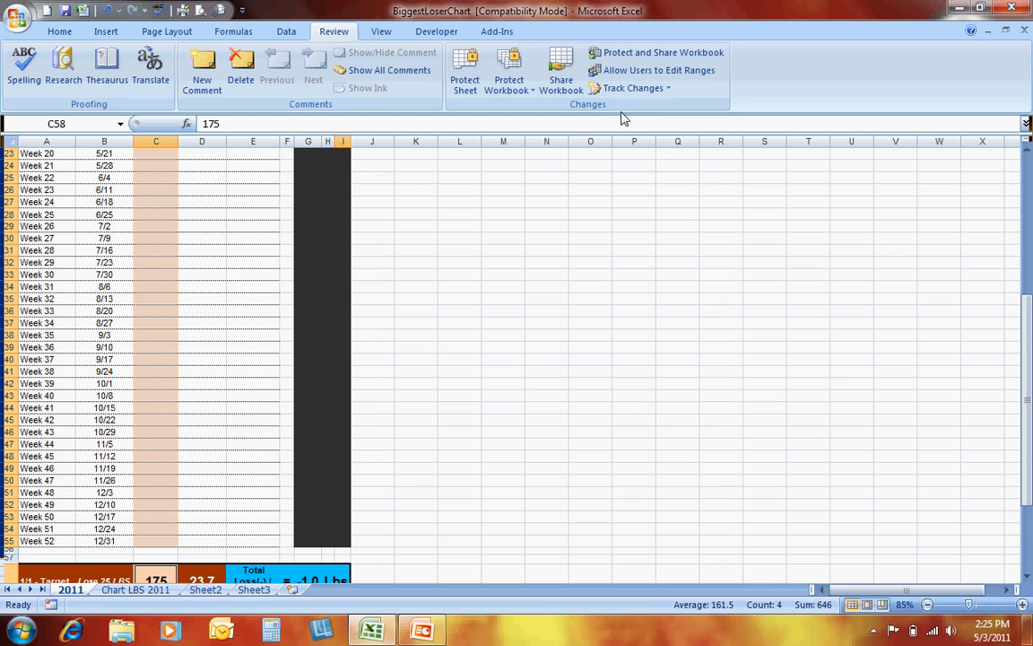
mouse_move(656, 117)
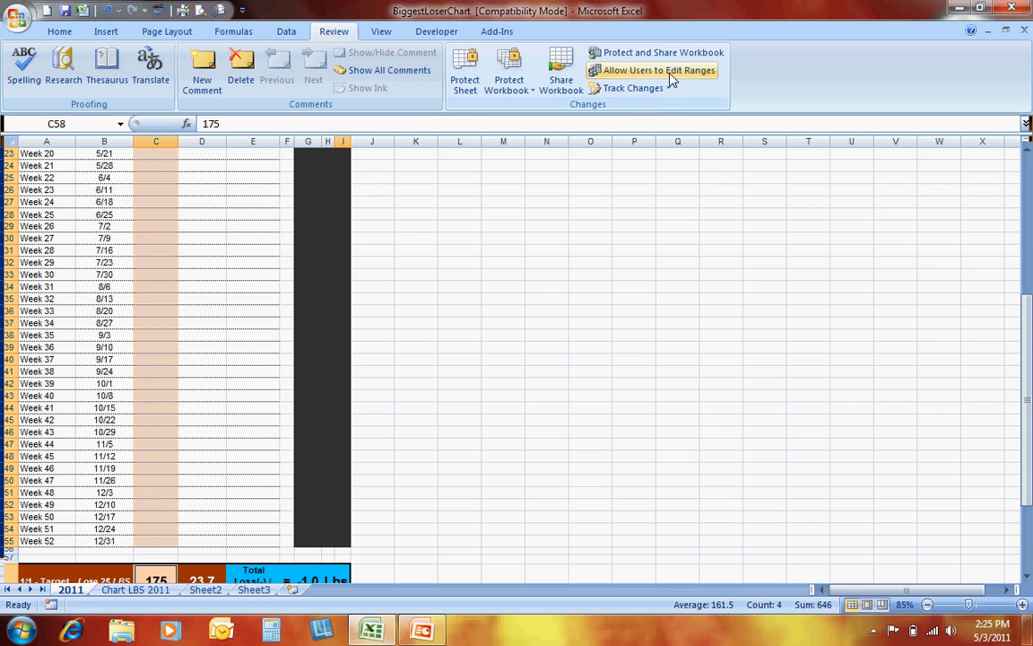
mouse_move(658, 69)
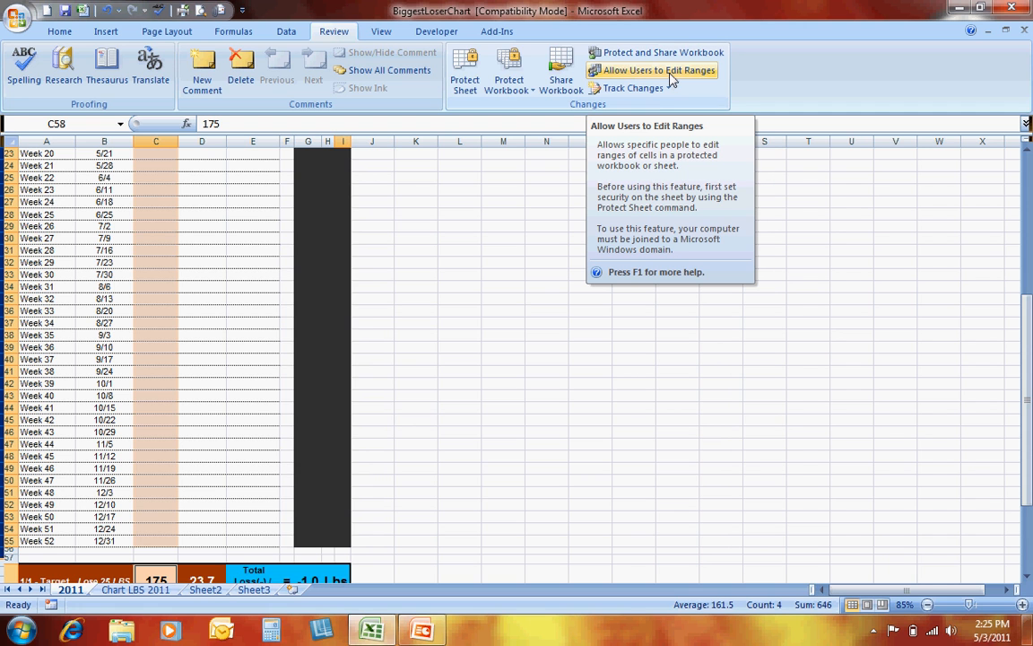
Show Allow Users to Edit Ranges, listing Range1 for the column C weight cells
click(658, 70)
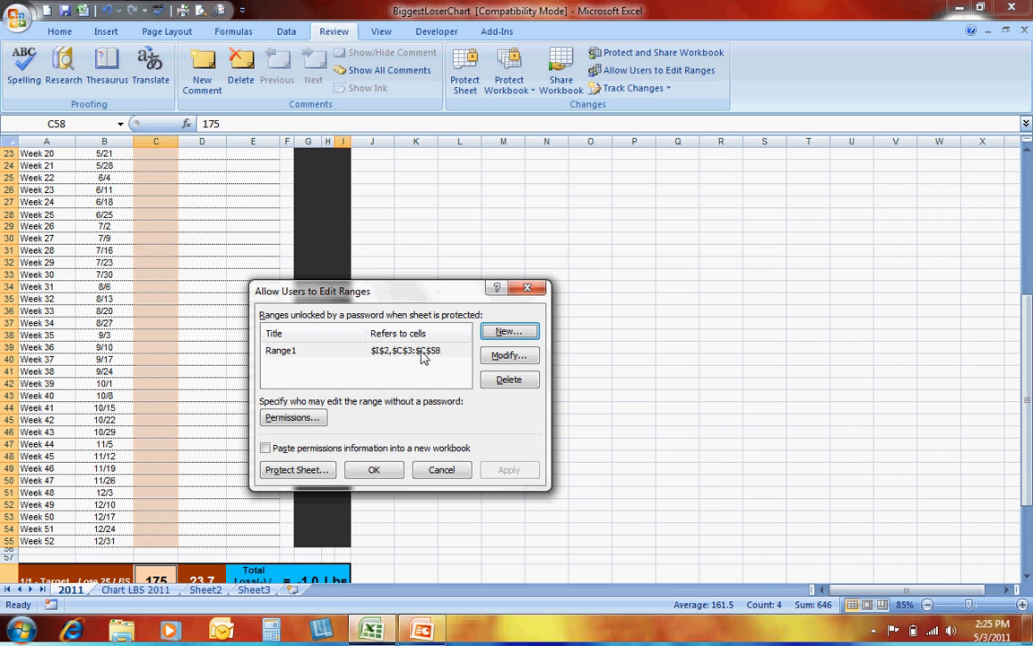
mouse_move(272, 359)
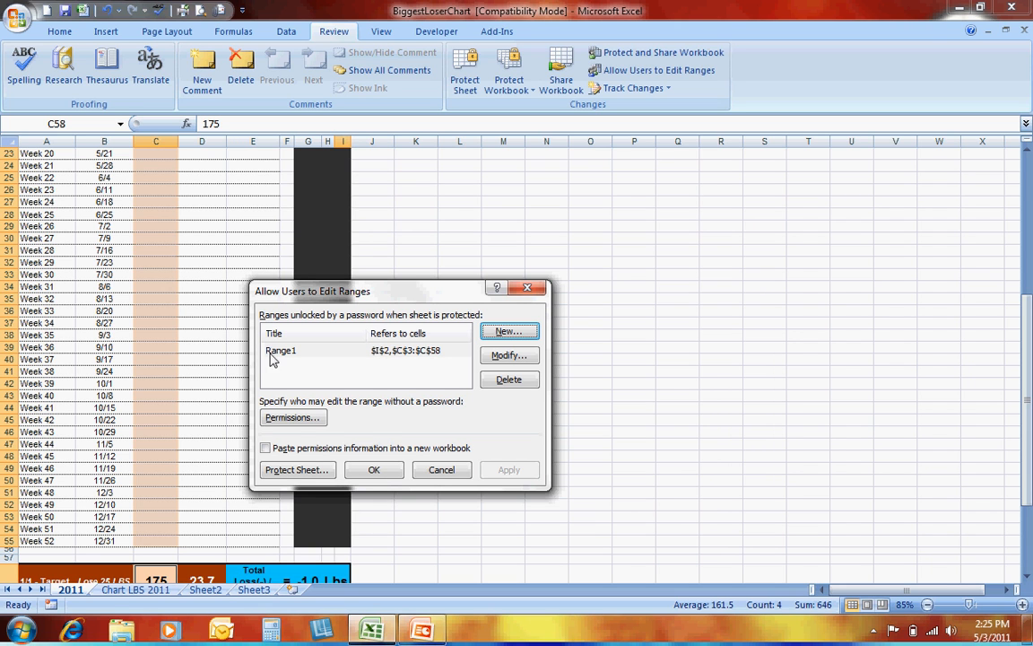
mouse_move(385, 362)
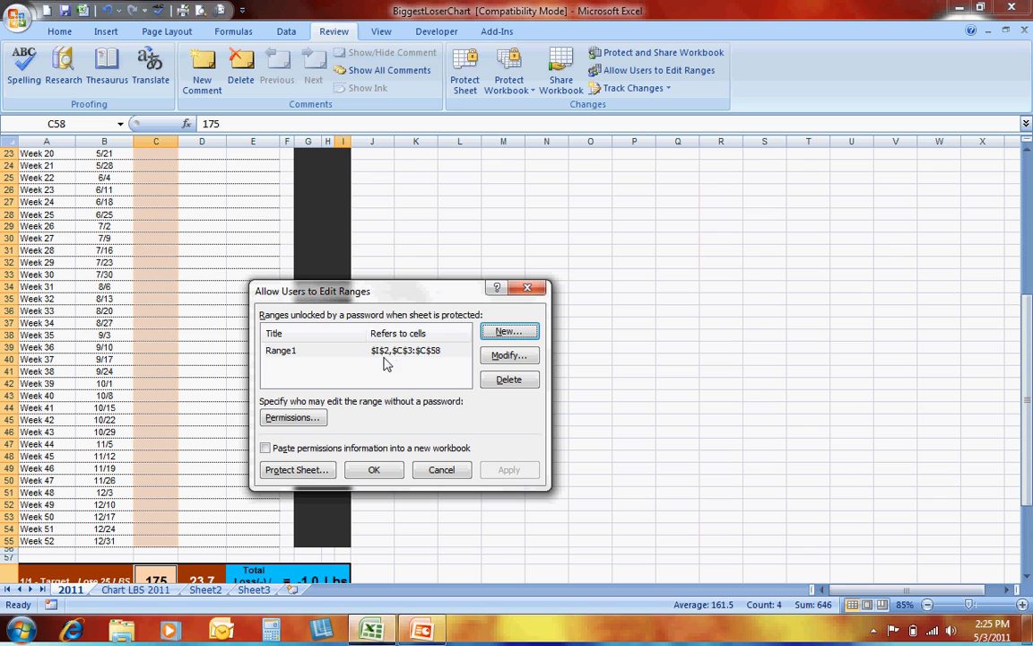
mouse_move(423, 364)
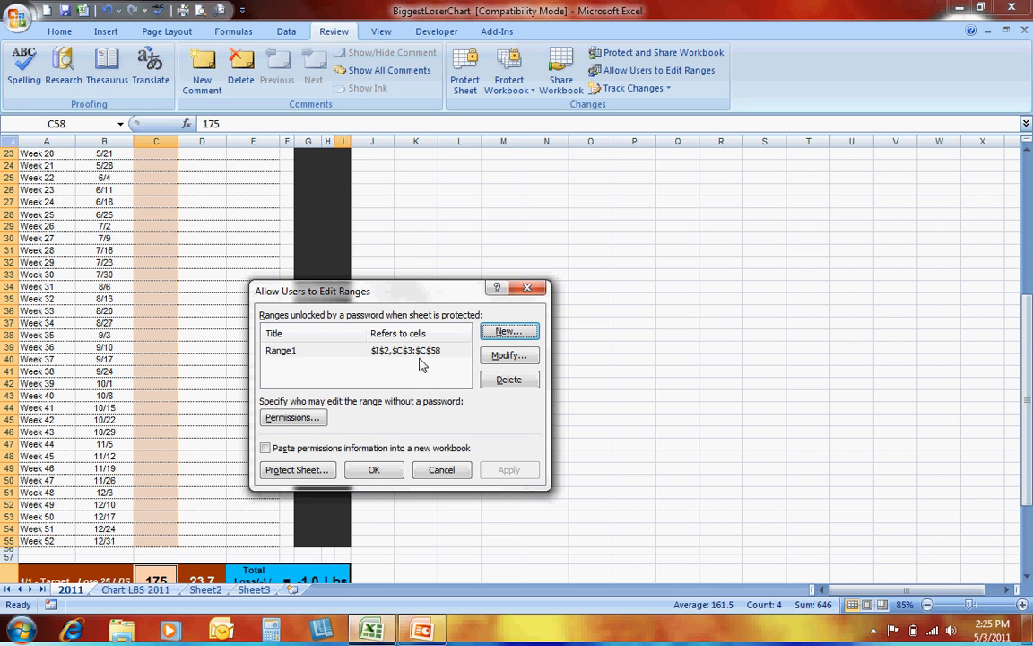
mouse_move(402, 371)
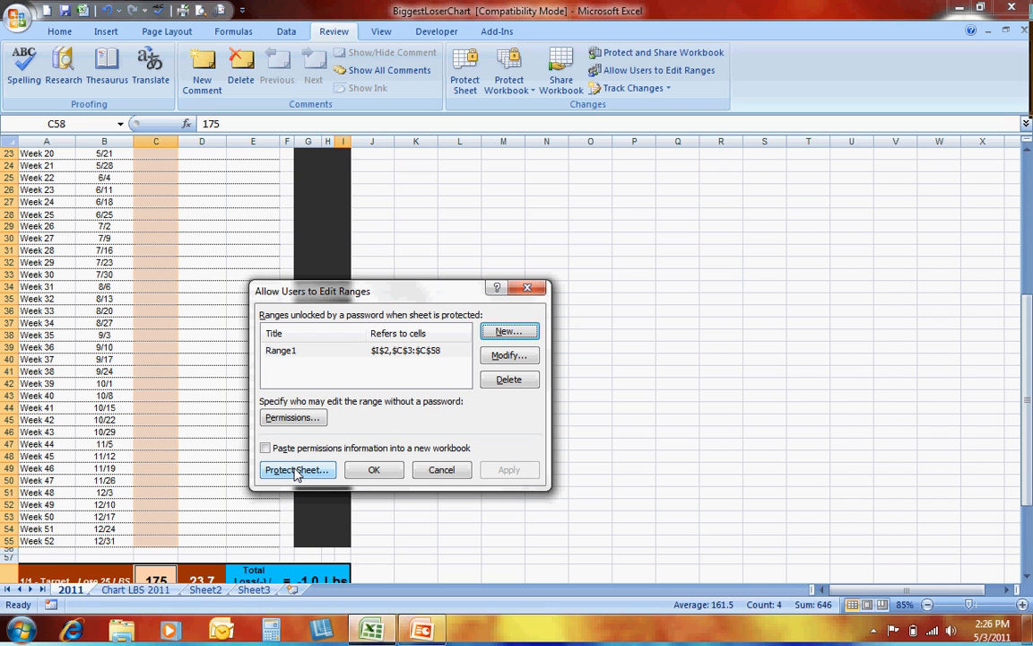
Protect the worksheet with a password, confirming it, leaving only Range1 editable
click(298, 470)
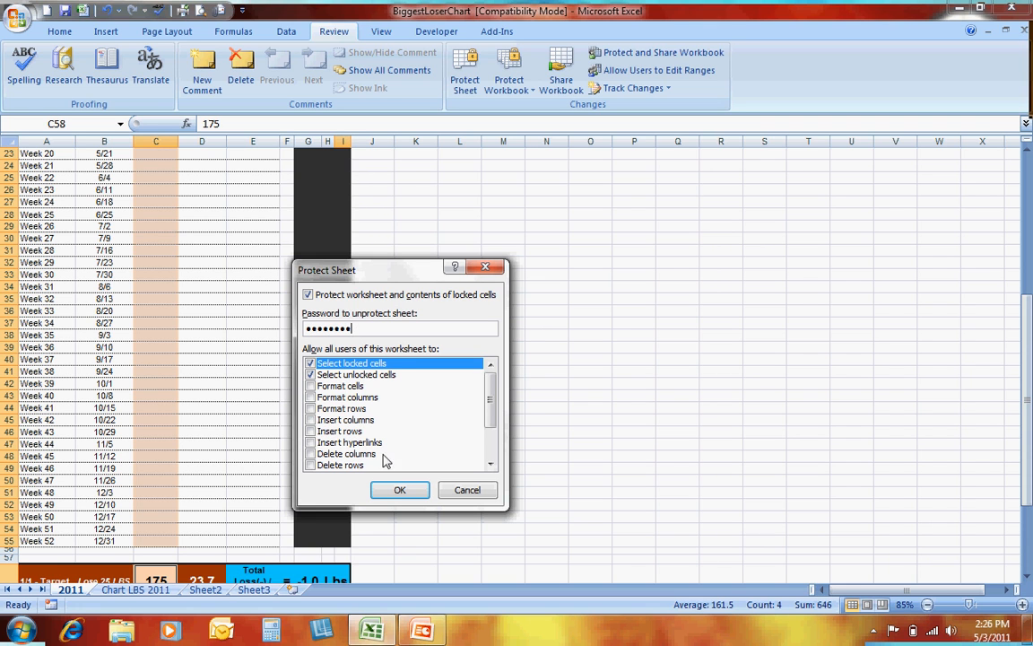
click(400, 490)
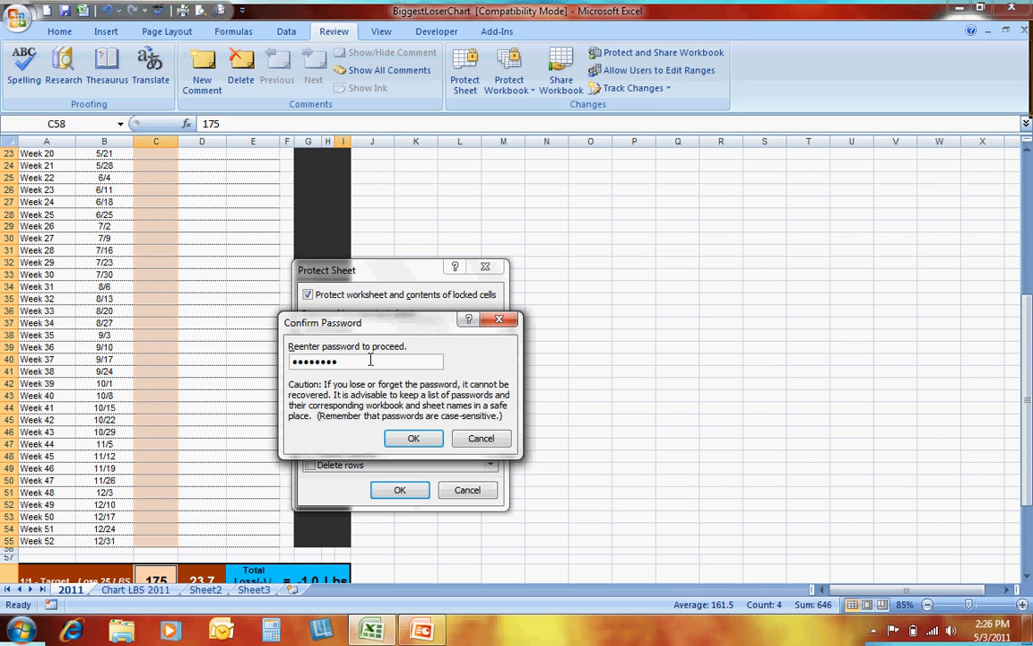
text(•)
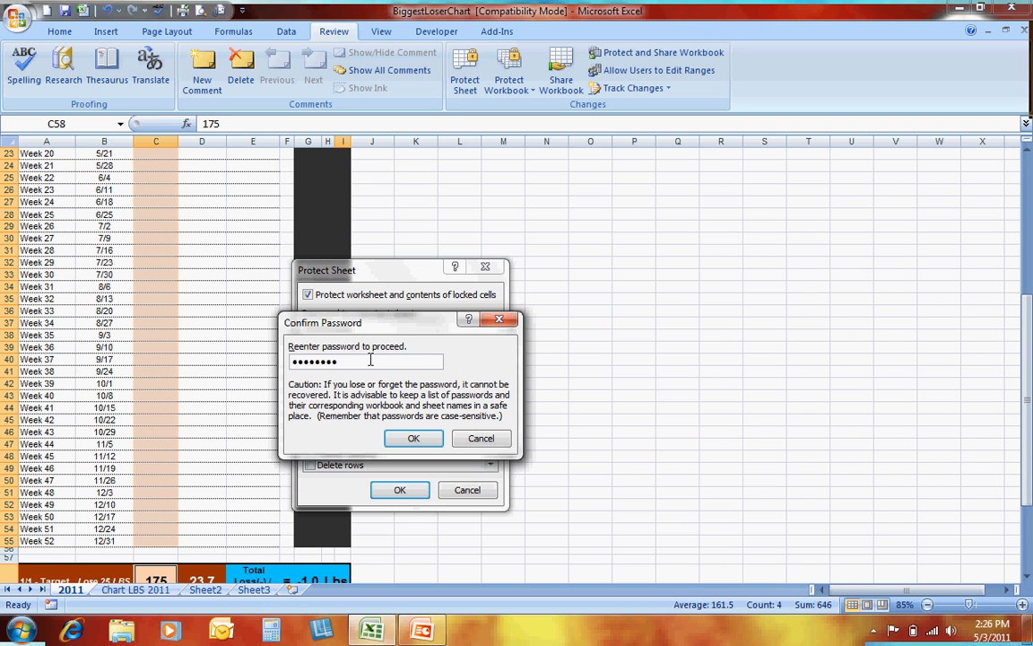
click(412, 438)
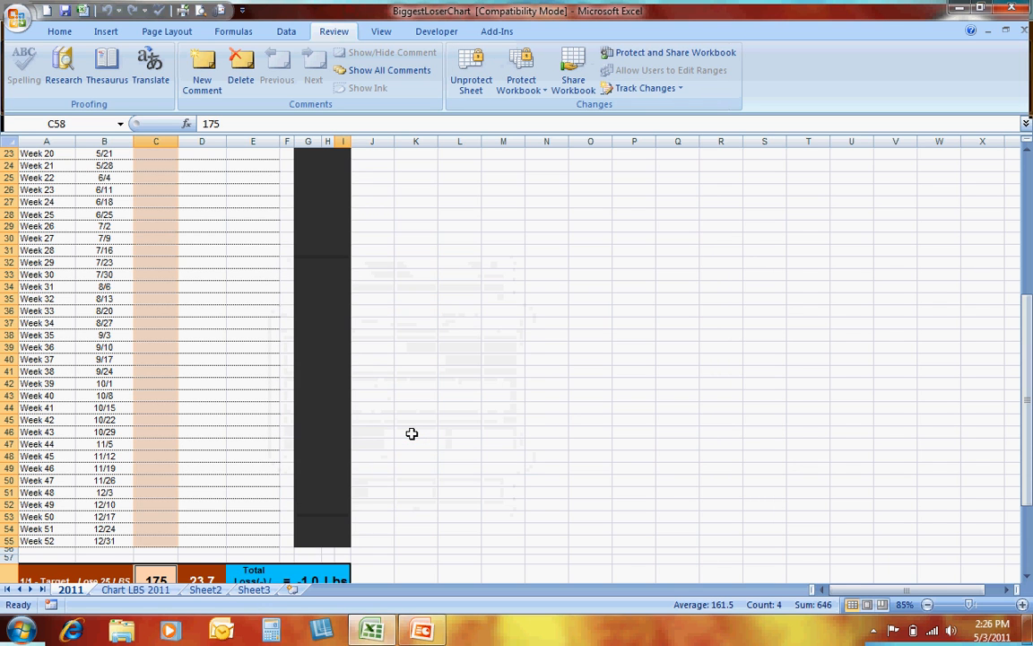
mouse_move(642, 88)
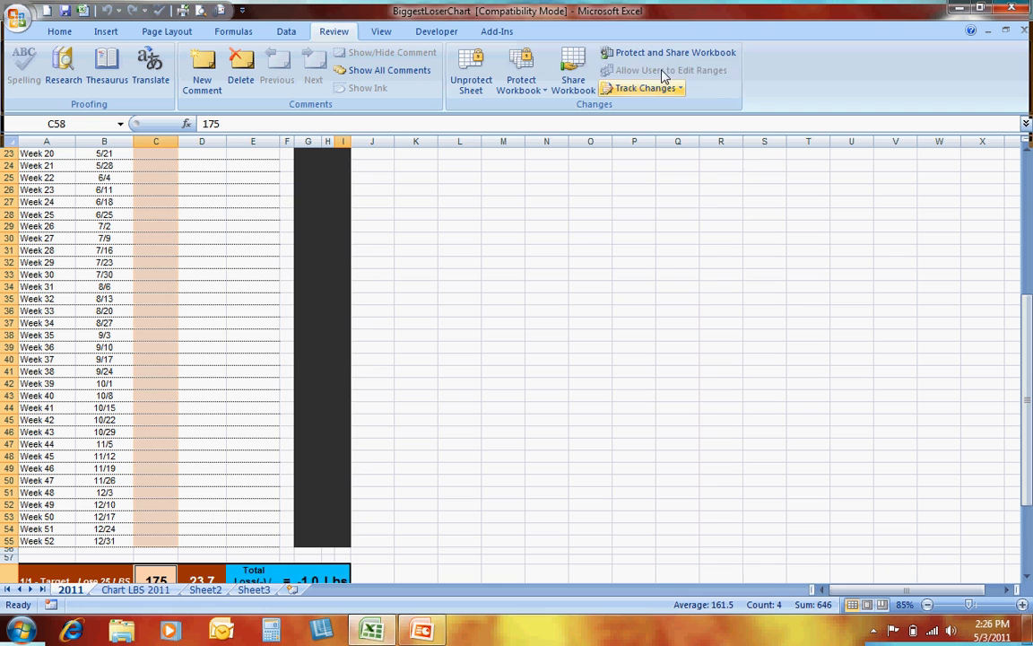
mouse_move(667, 70)
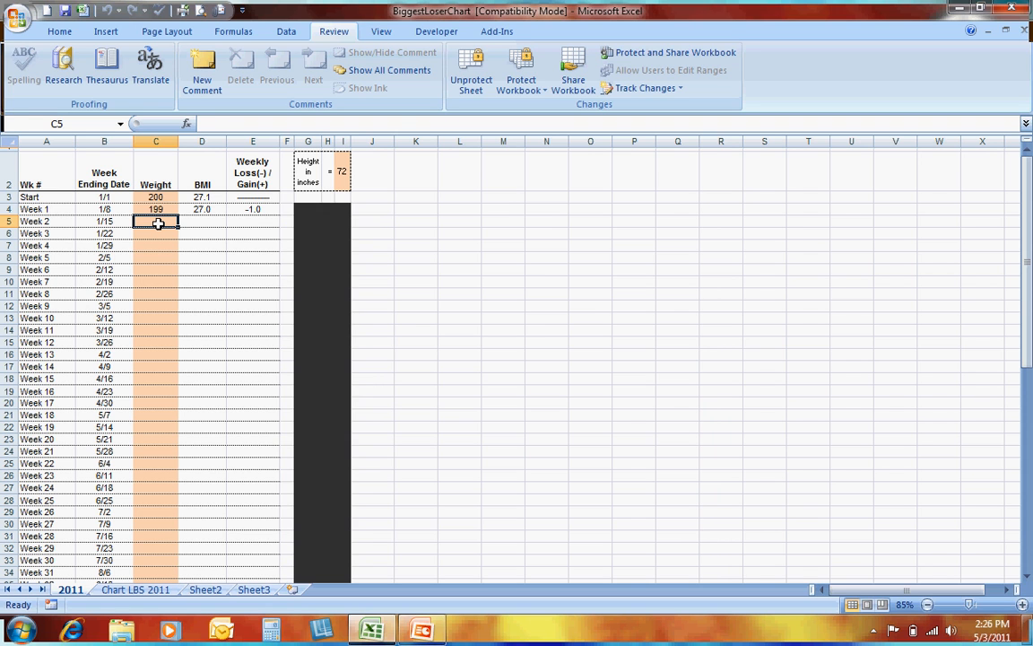
Enter a Week 2 weight of 196, updating BMI to 26.6 and loss to -3.0
text(196)
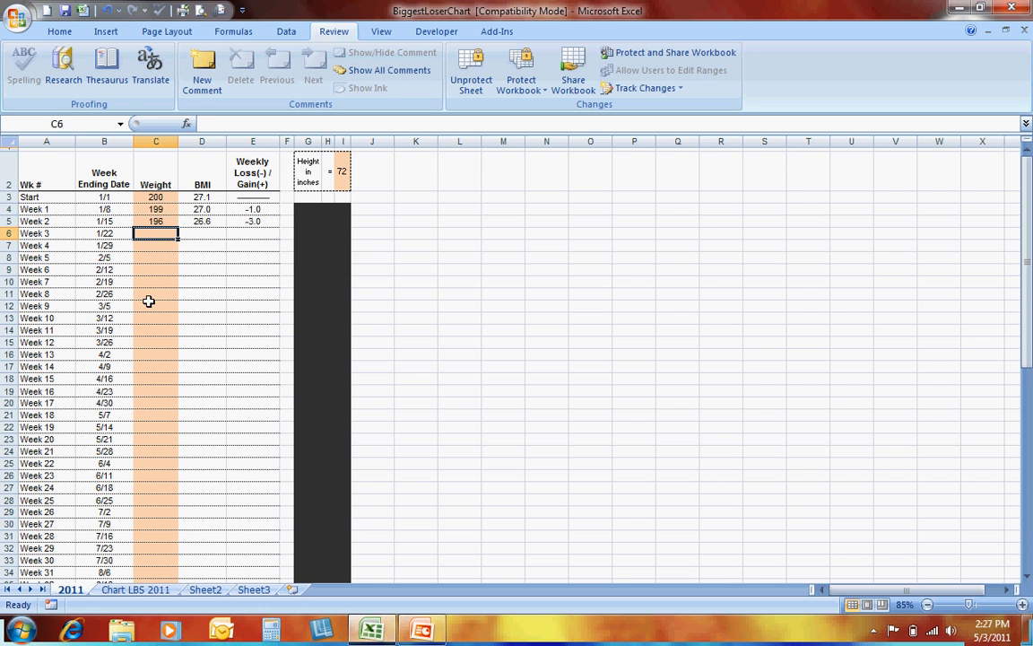
mouse_move(154, 234)
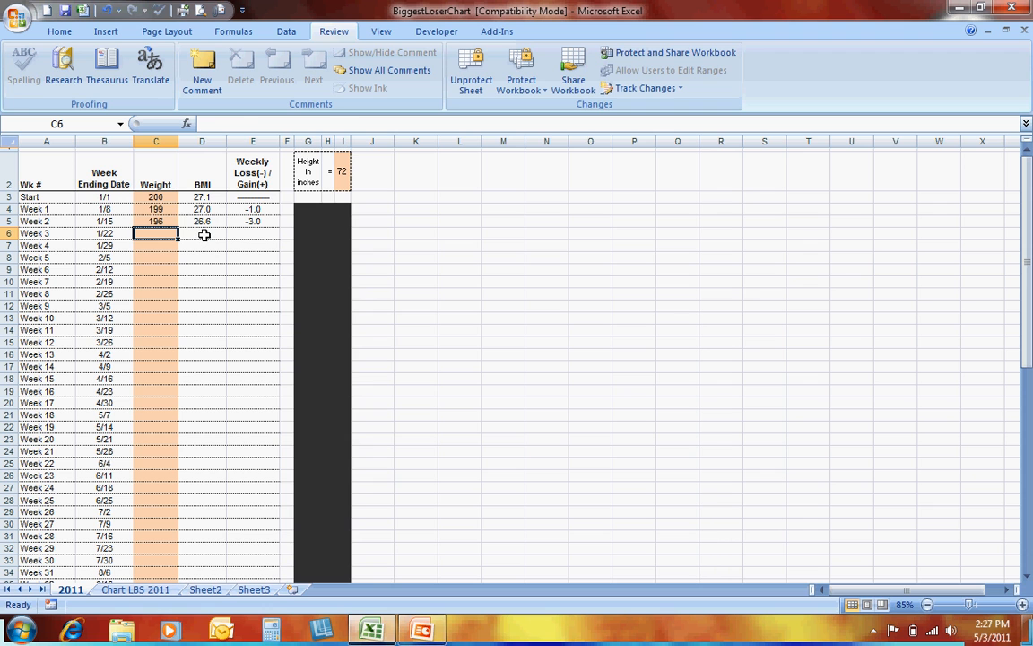
click(201, 233)
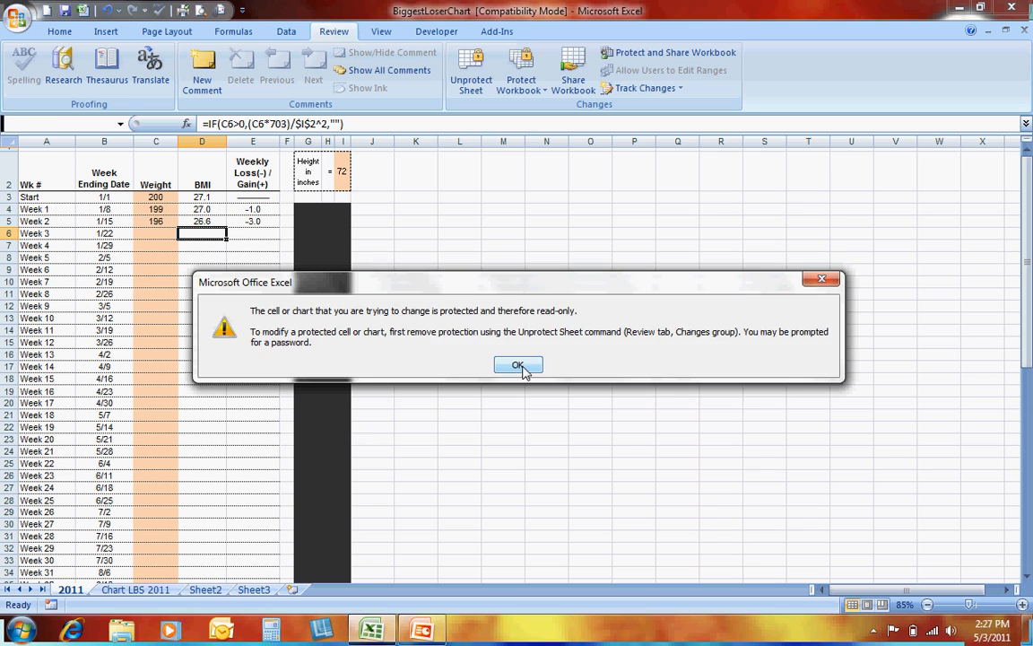
click(516, 366)
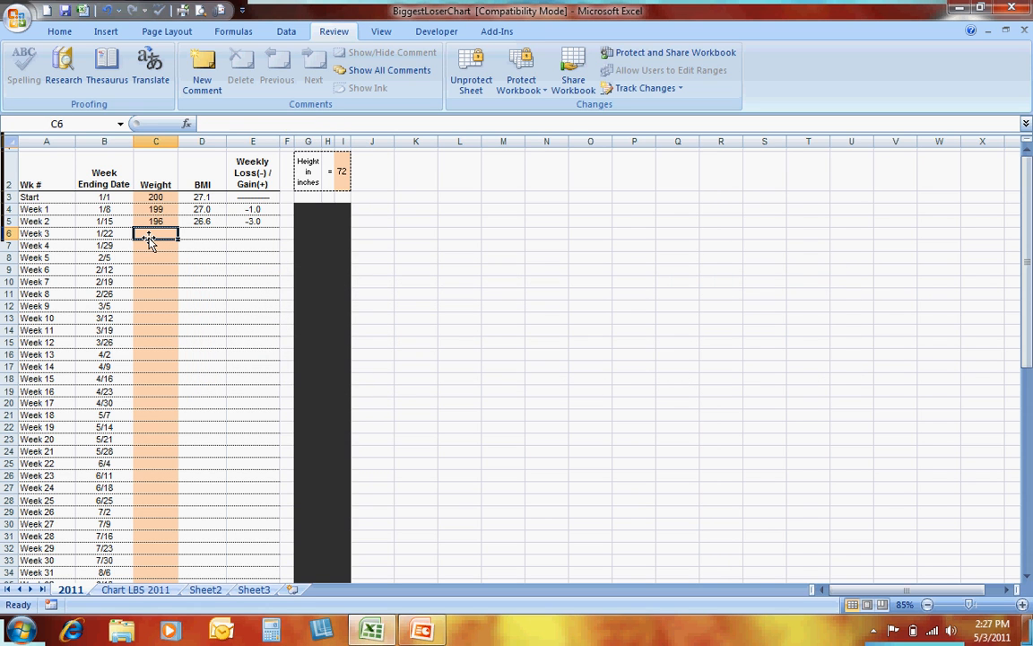